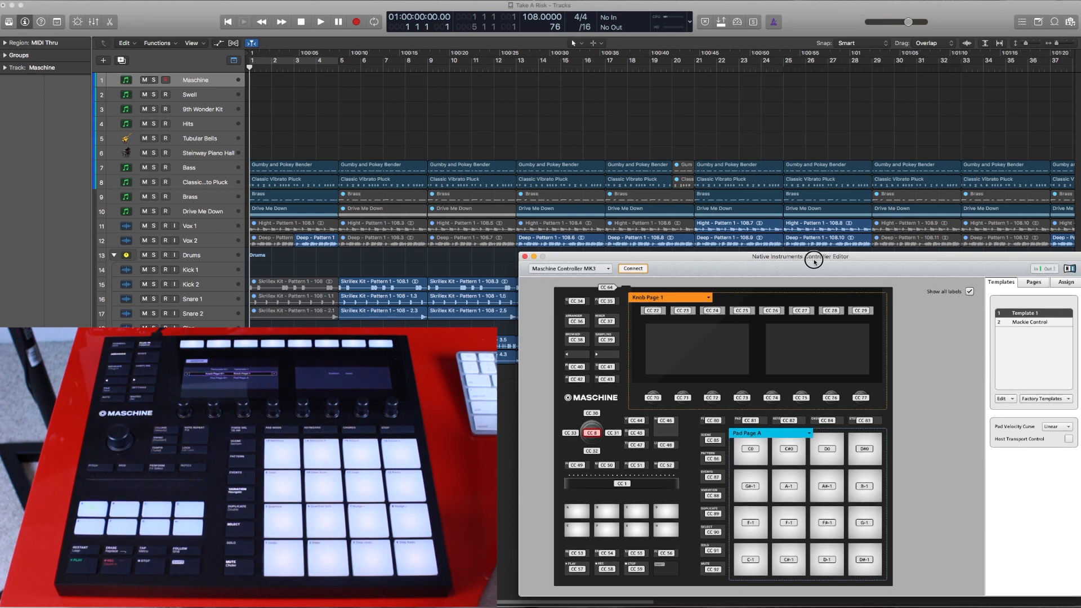
mouse_move(820, 261)
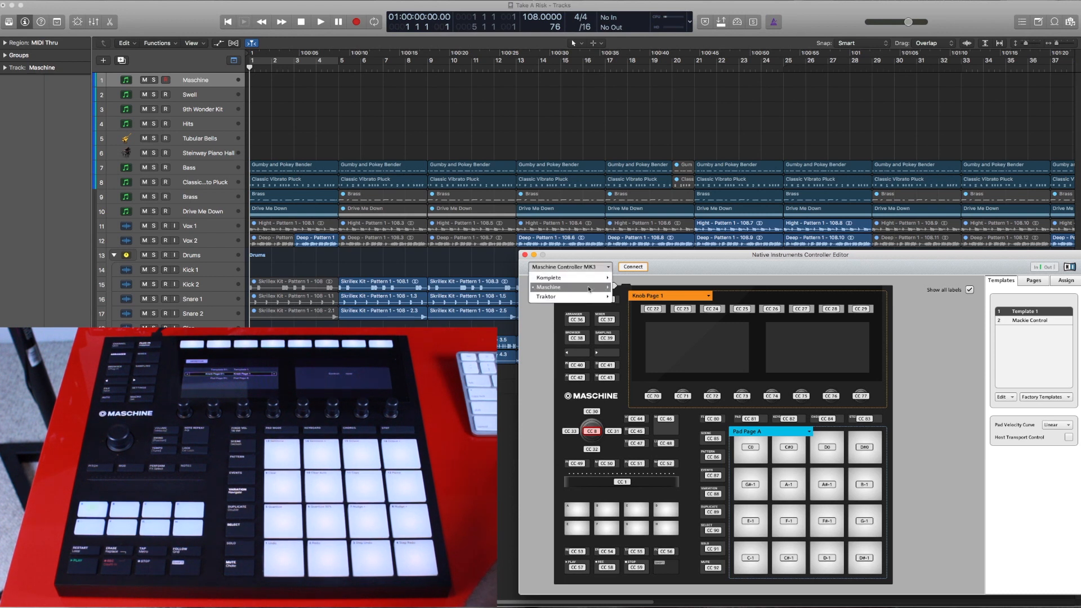
- Pick Maschine MK3, view the Mackie Control template, return to Template 1, open Factory Templates
left_click(548, 287)
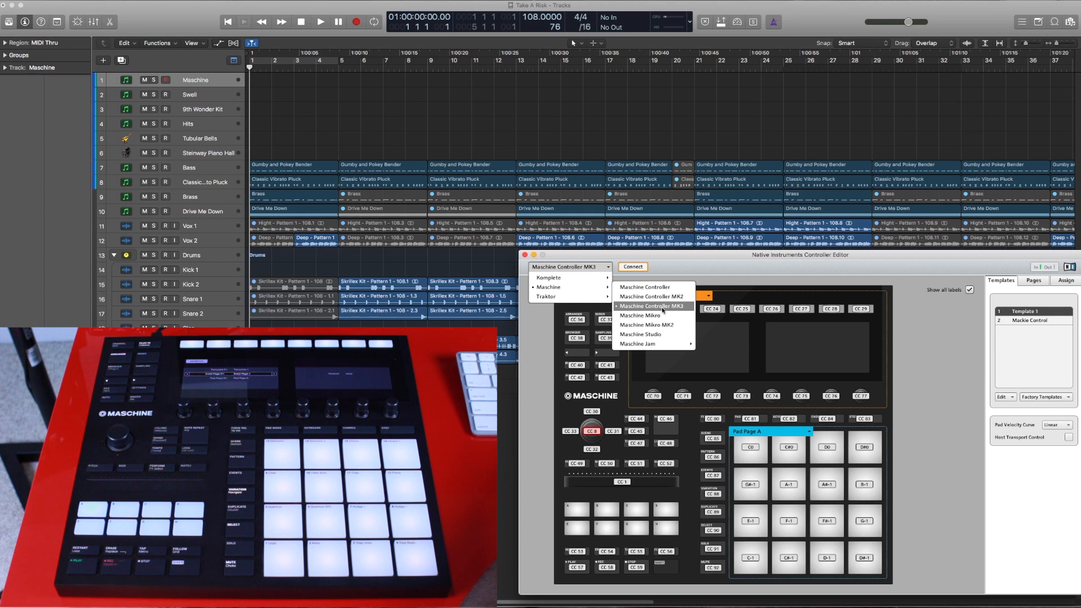
left_click(651, 305)
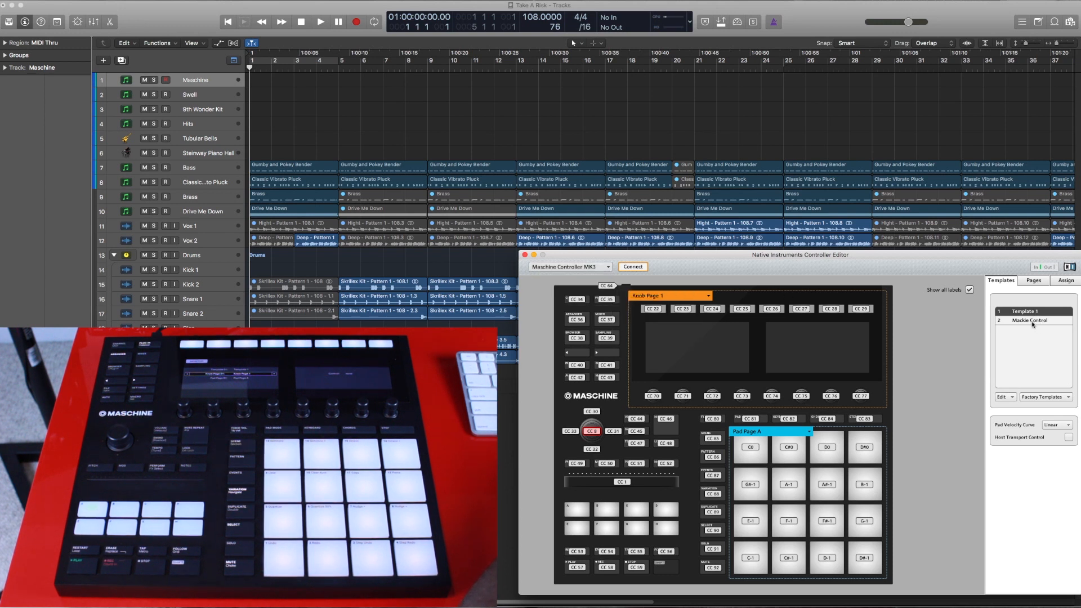
left_click(1027, 320)
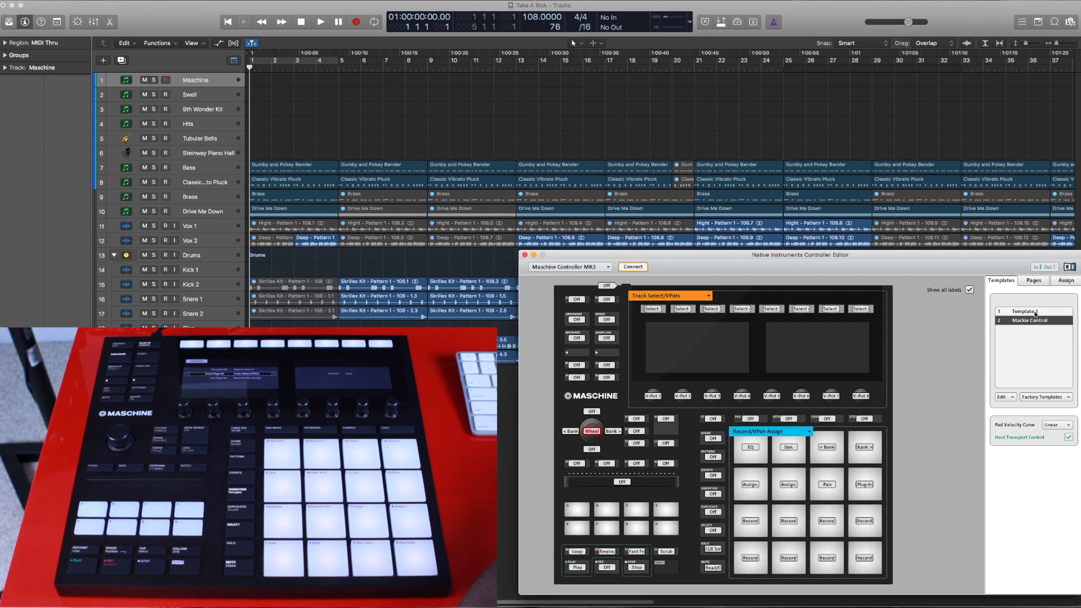
left_click(1022, 311)
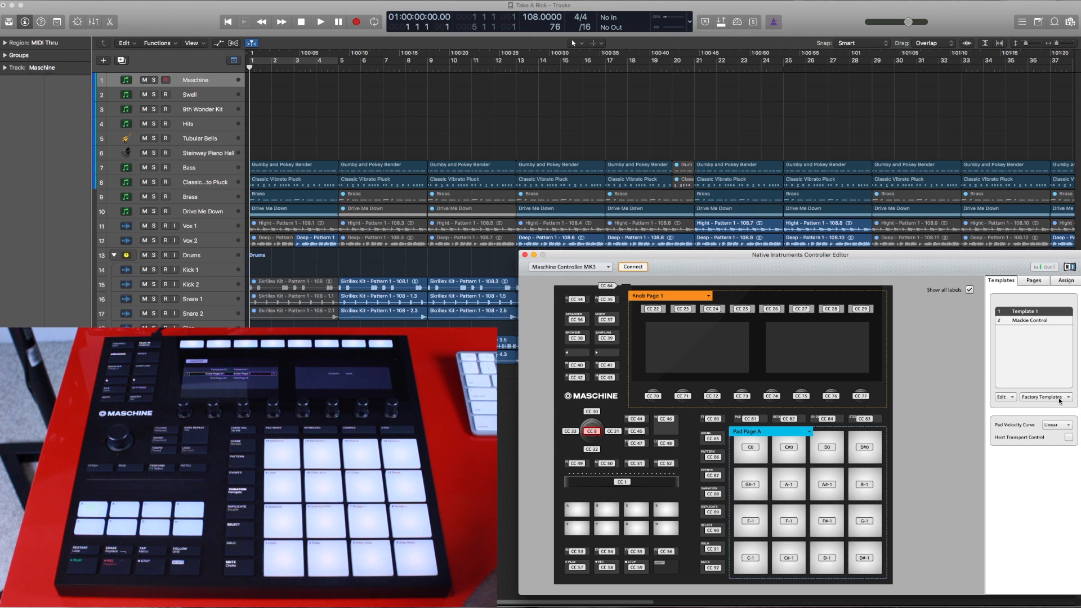
left_click(1043, 397)
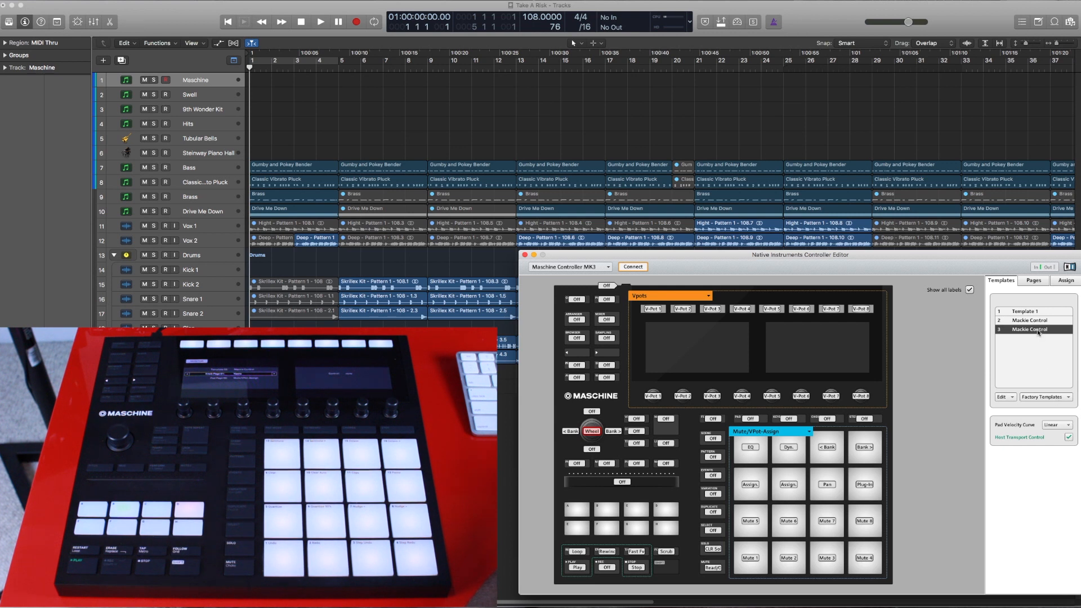
- Delete the duplicate third Mackie Control template from its right-click menu
right_click(1031, 328)
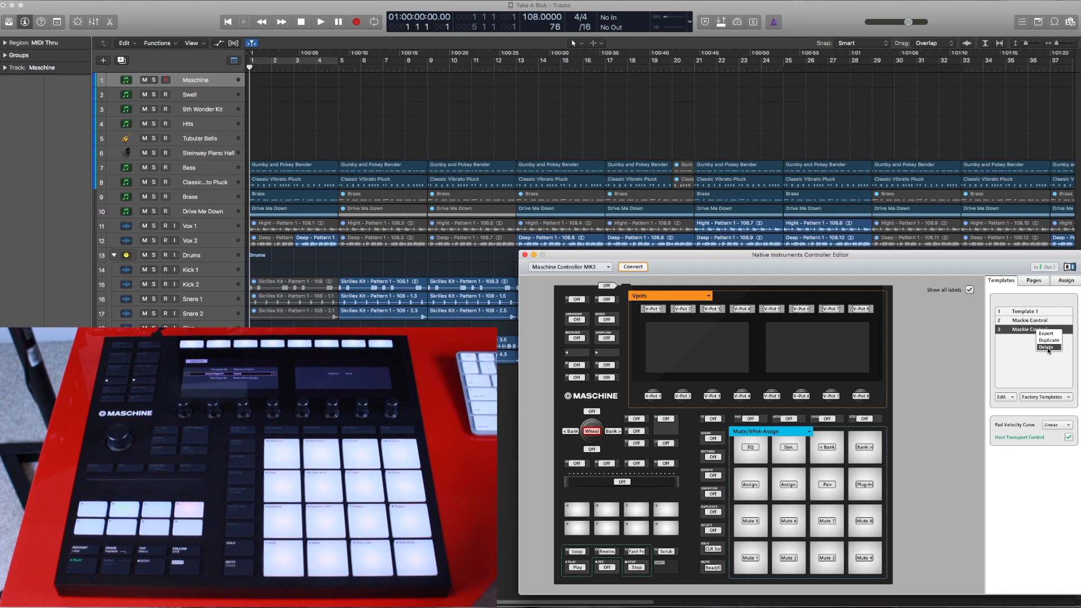
left_click(1045, 346)
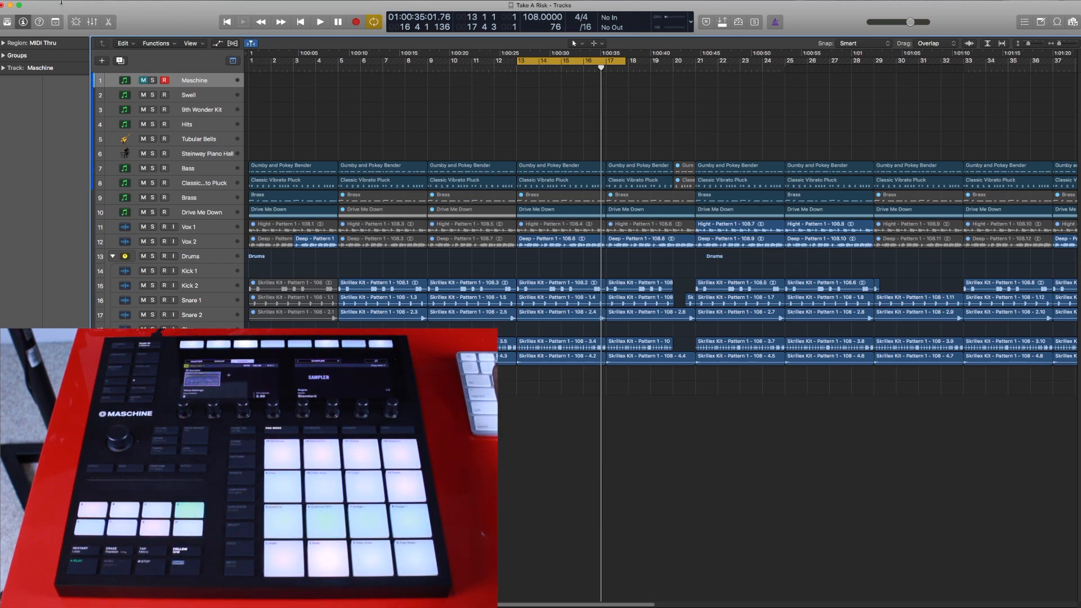
- Open Logic Pro X > Control Surfaces > Setup from the menu bar
left_click(68, 3)
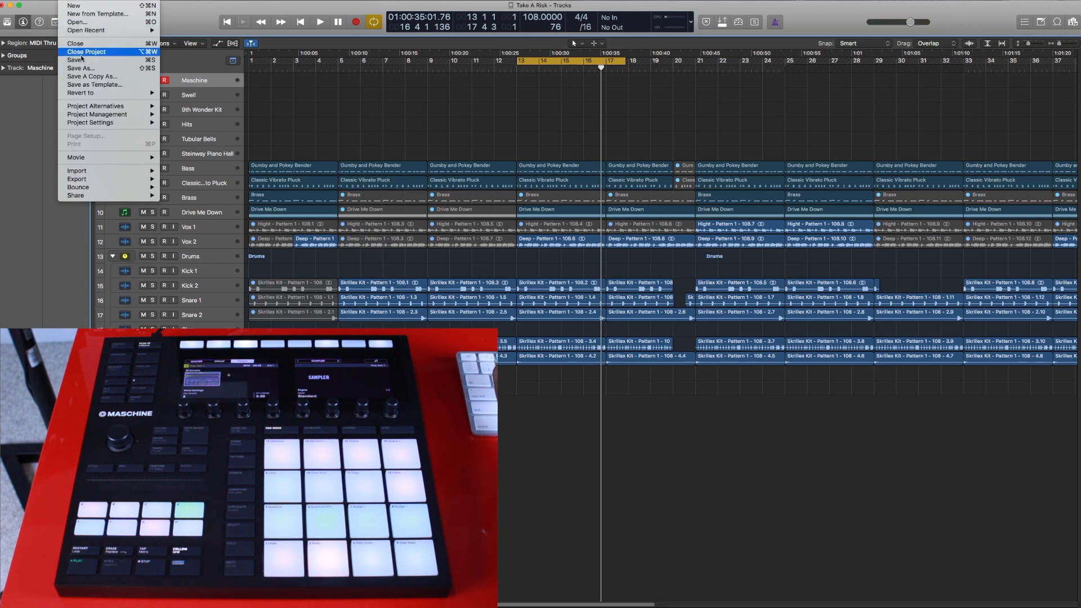
left_click(35, 6)
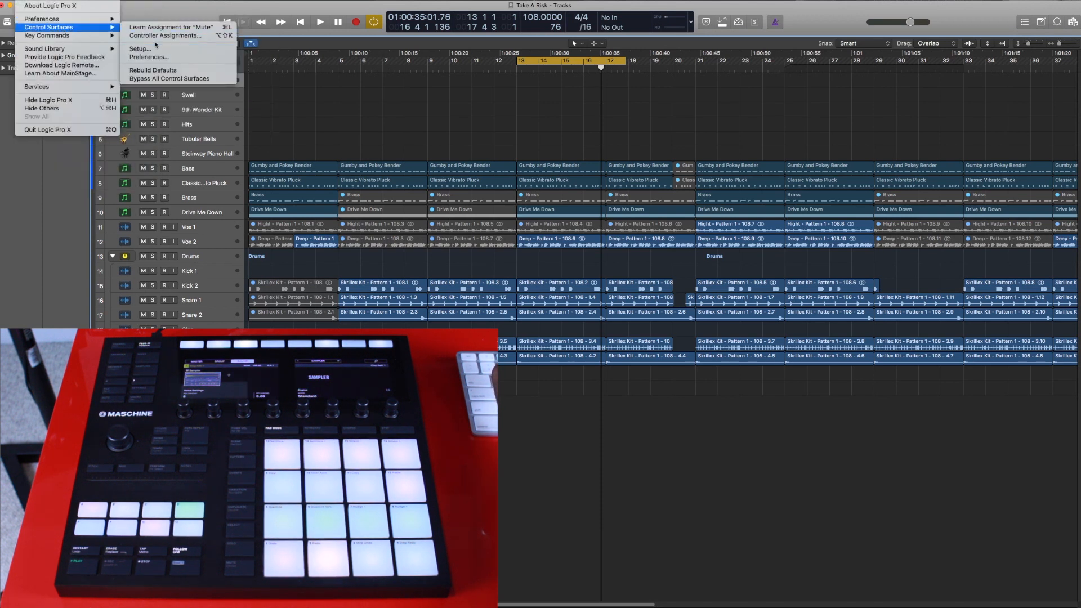
left_click(140, 49)
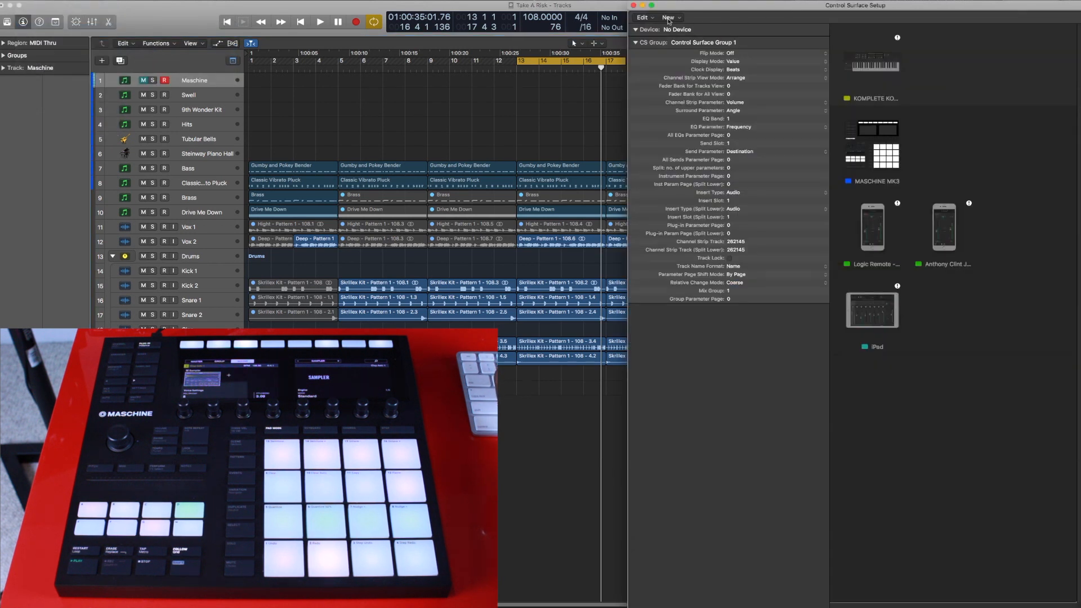
- Add a Mackie Designs Mackie Control surface through New > Install
left_click(668, 18)
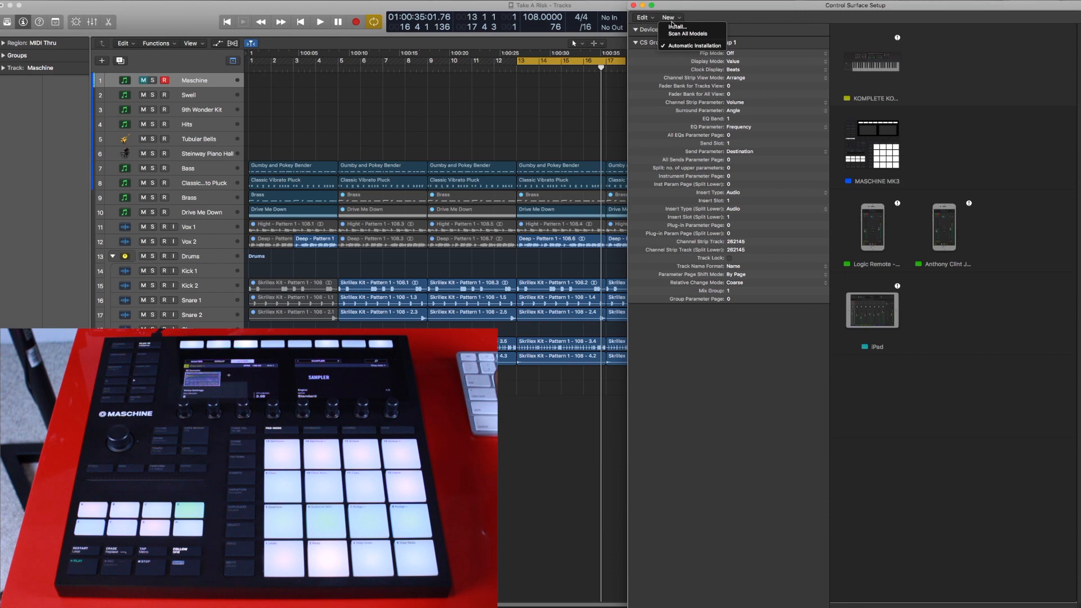
left_click(678, 27)
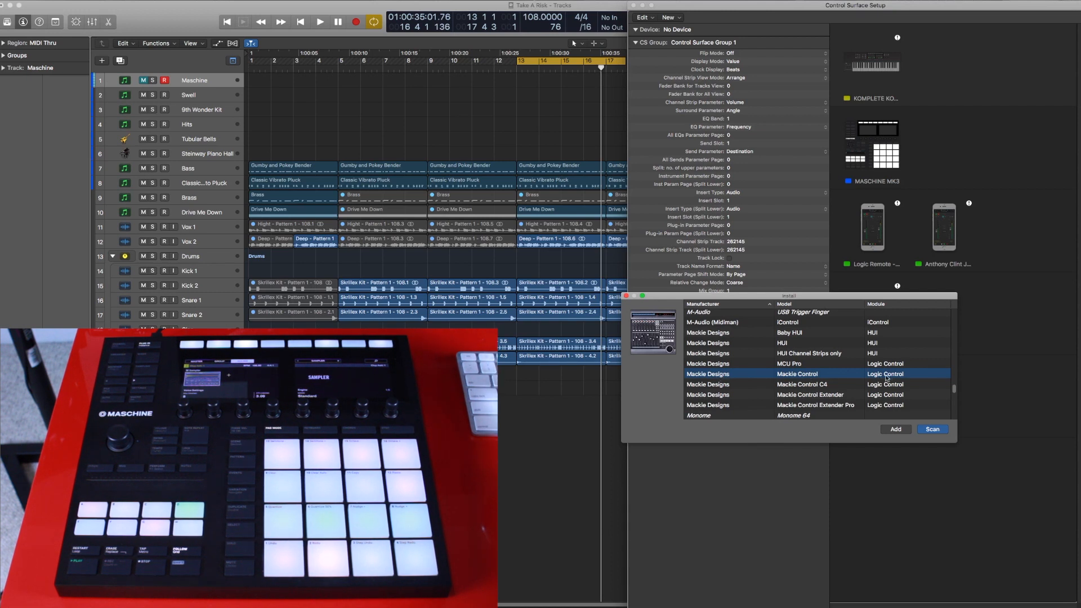
mouse_move(894, 420)
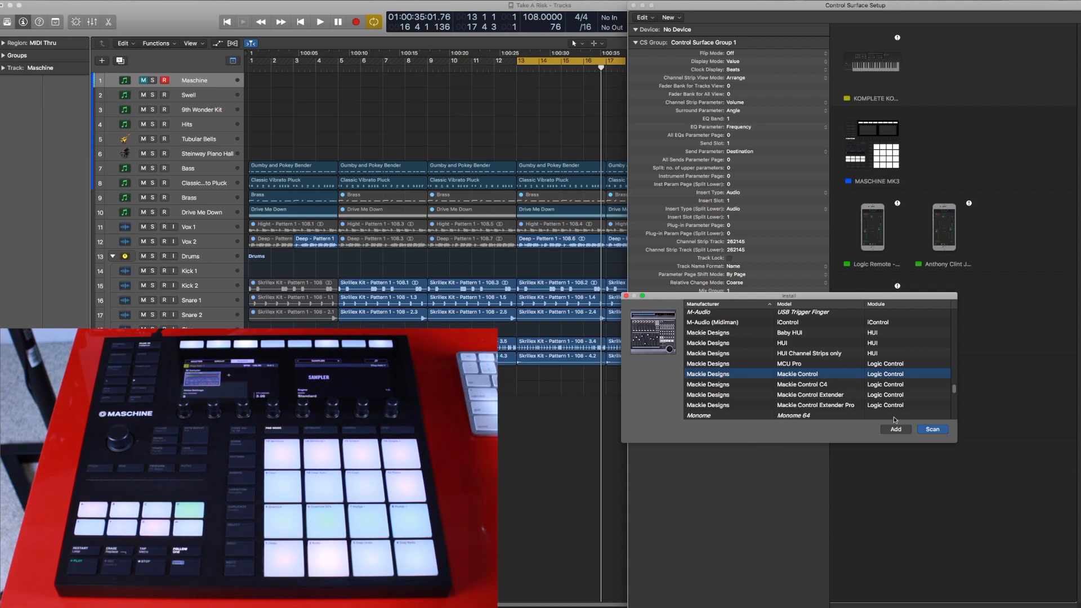
left_click(895, 429)
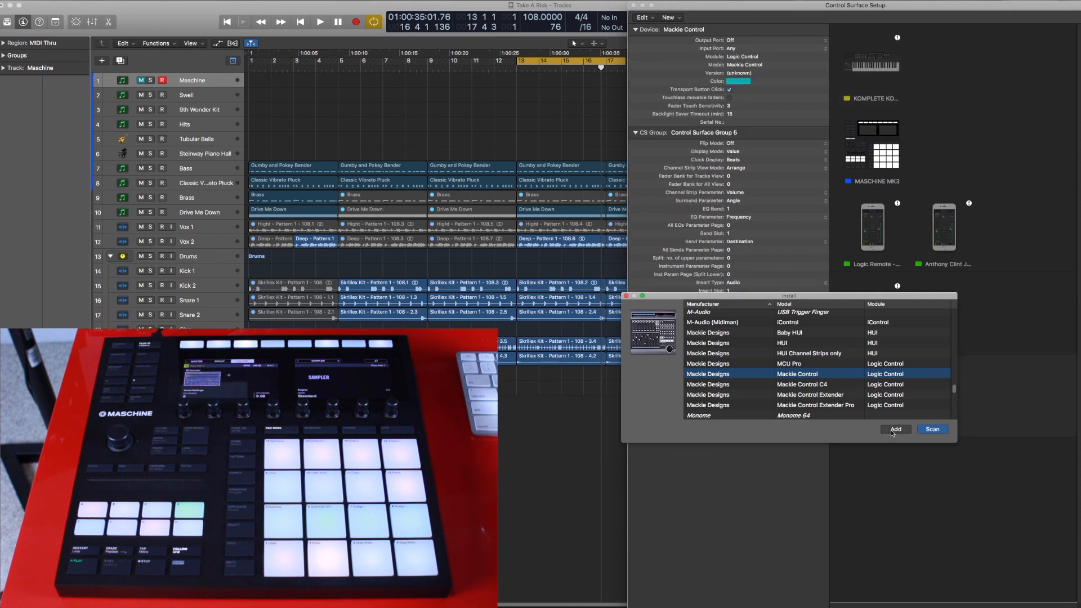
- Set Output Port to Maschine MK3 Virtual Output and Input Port to Maschine MK3 Virtual Input
left_click(895, 429)
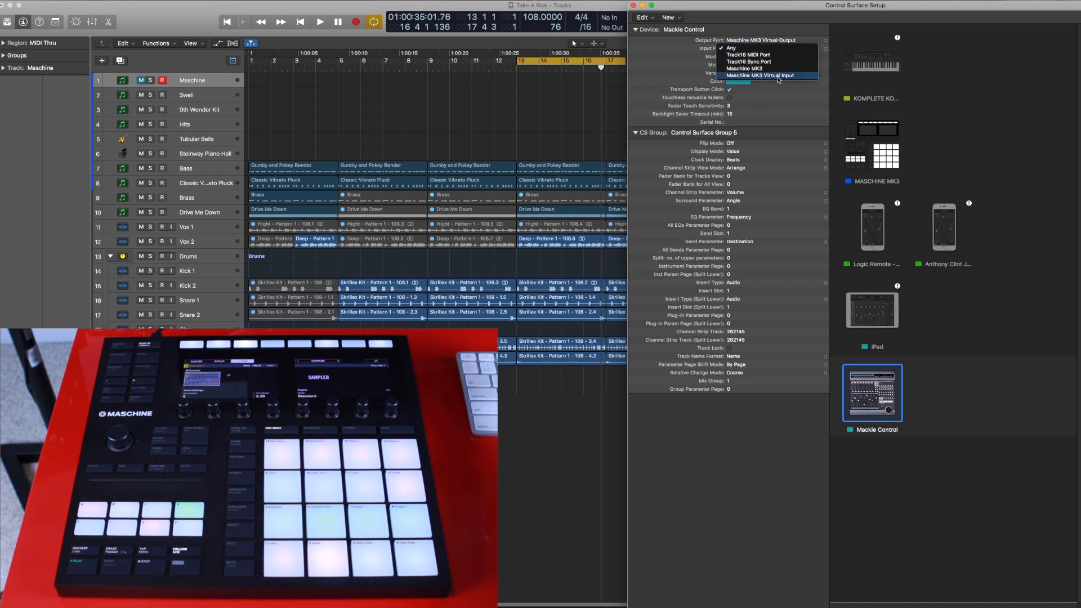
left_click(762, 75)
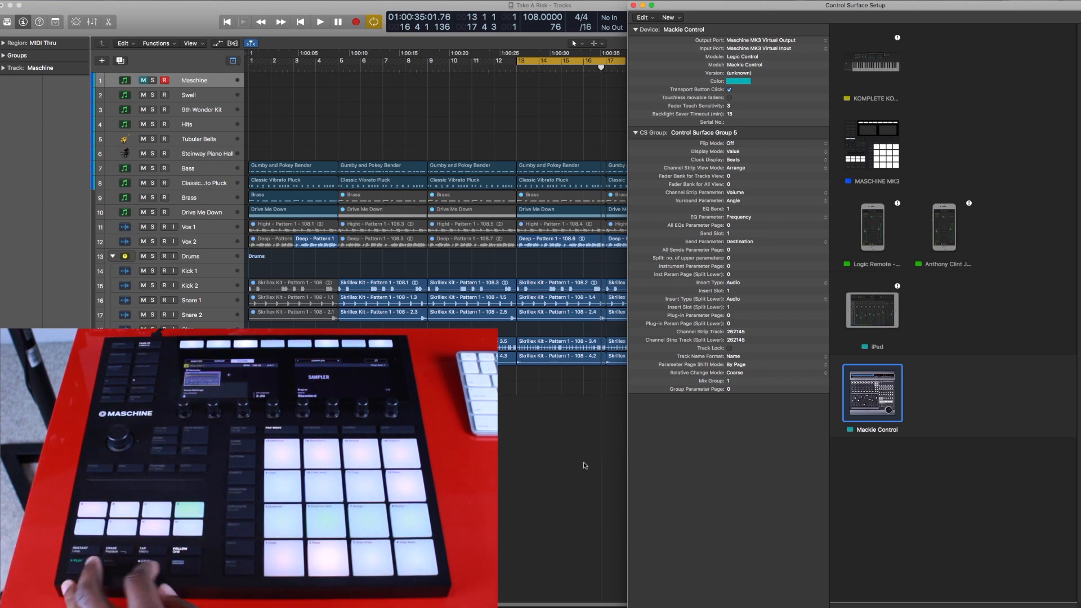
- Test Play, Stop and Restart, returning the playhead to the project start
left_click(319, 21)
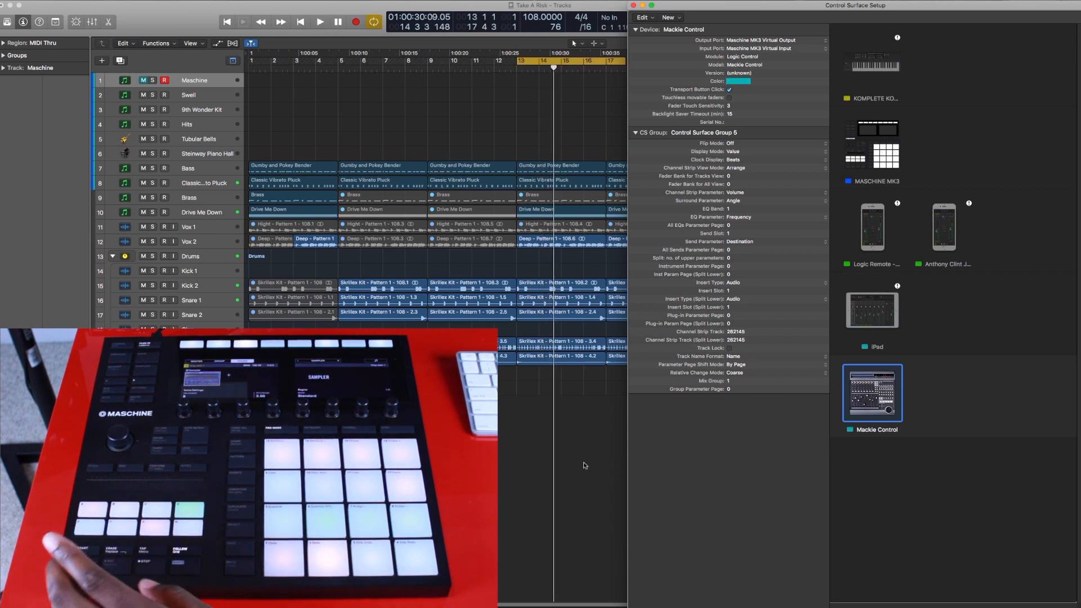
left_click(319, 21)
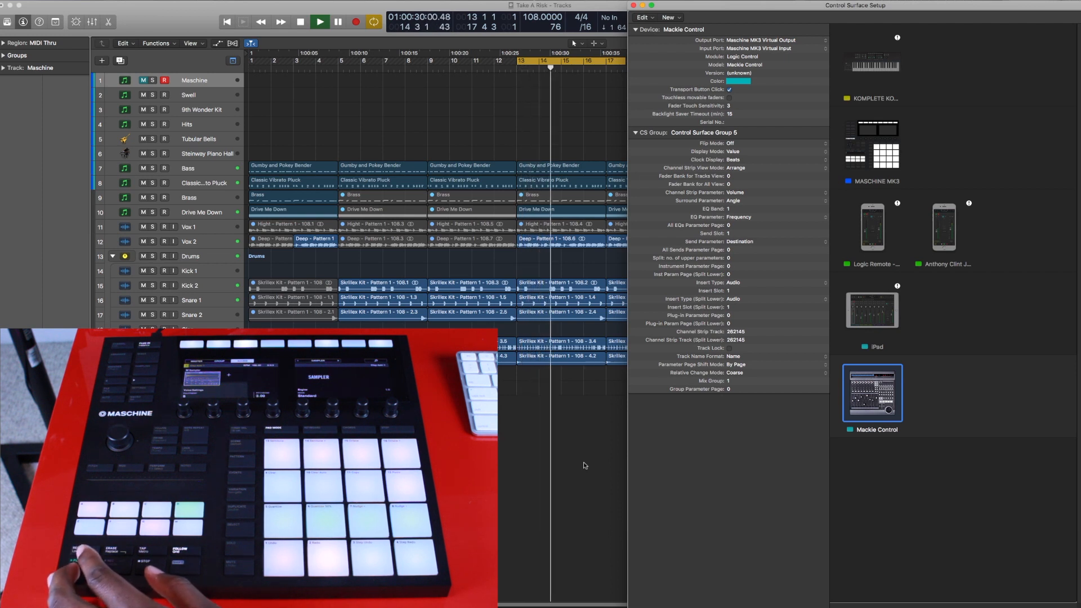
left_click(319, 21)
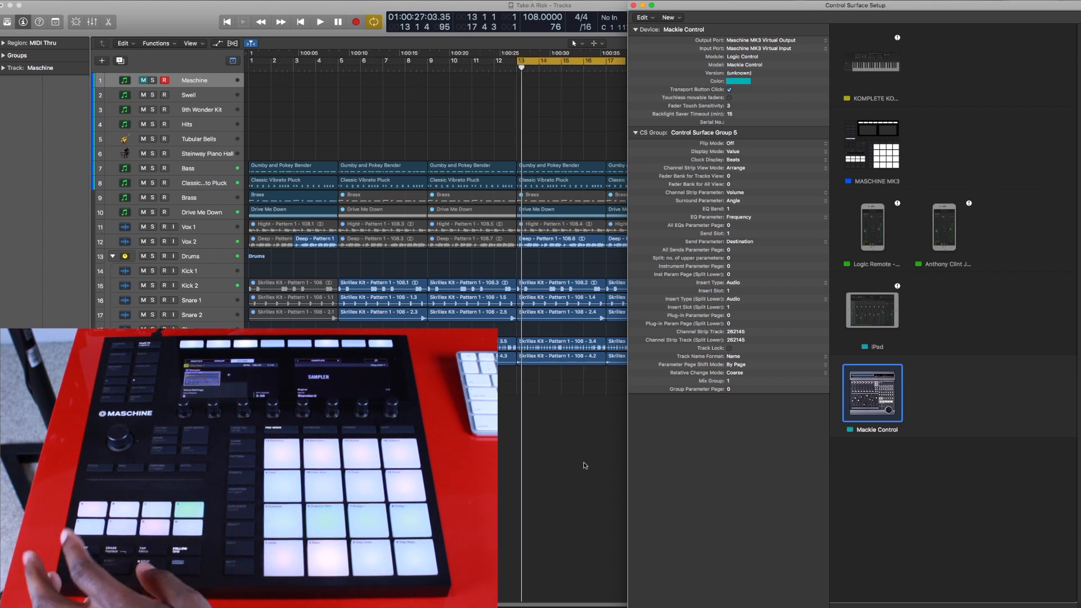
left_click(300, 21)
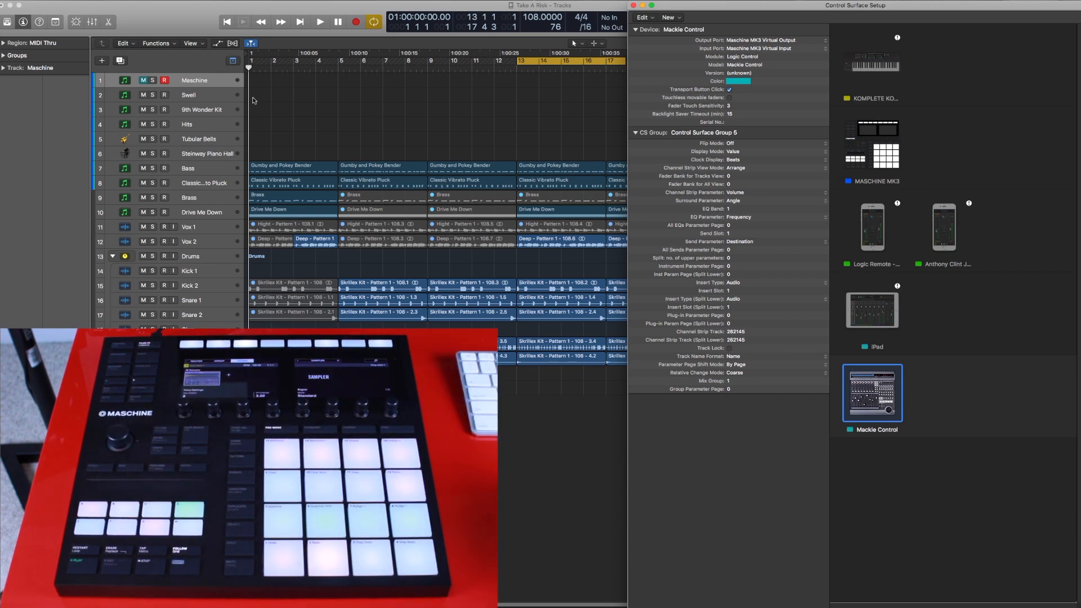
mouse_move(325, 117)
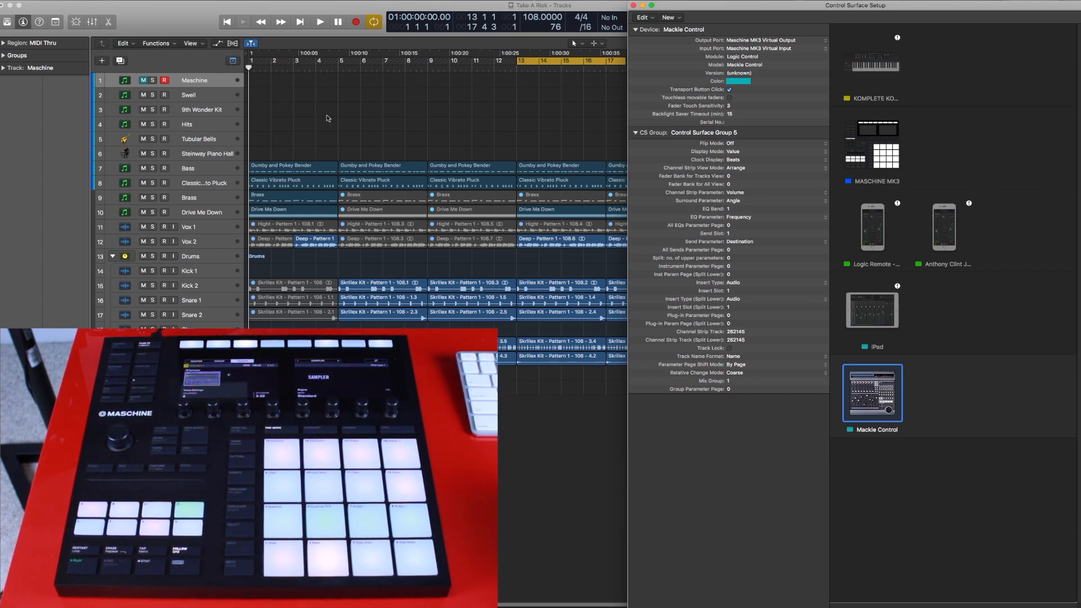
mouse_move(617, 153)
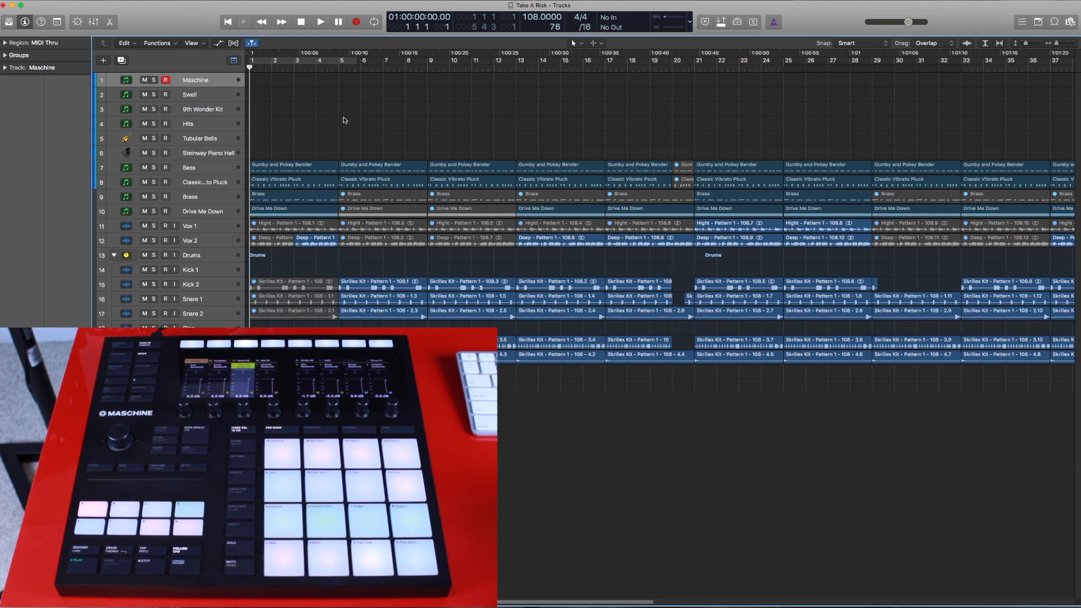
mouse_move(191, 23)
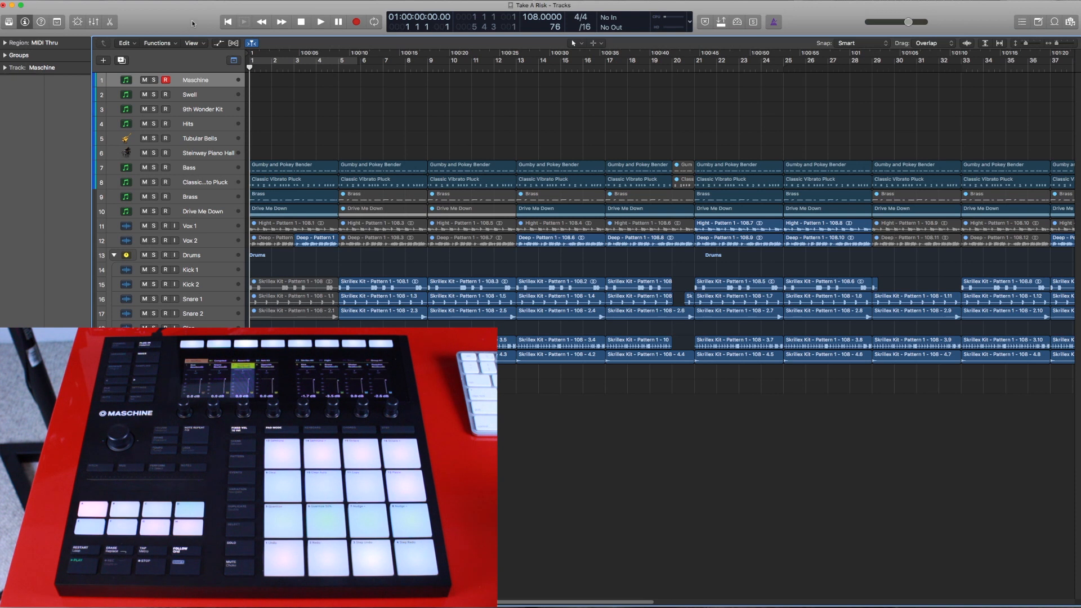
mouse_move(298, 129)
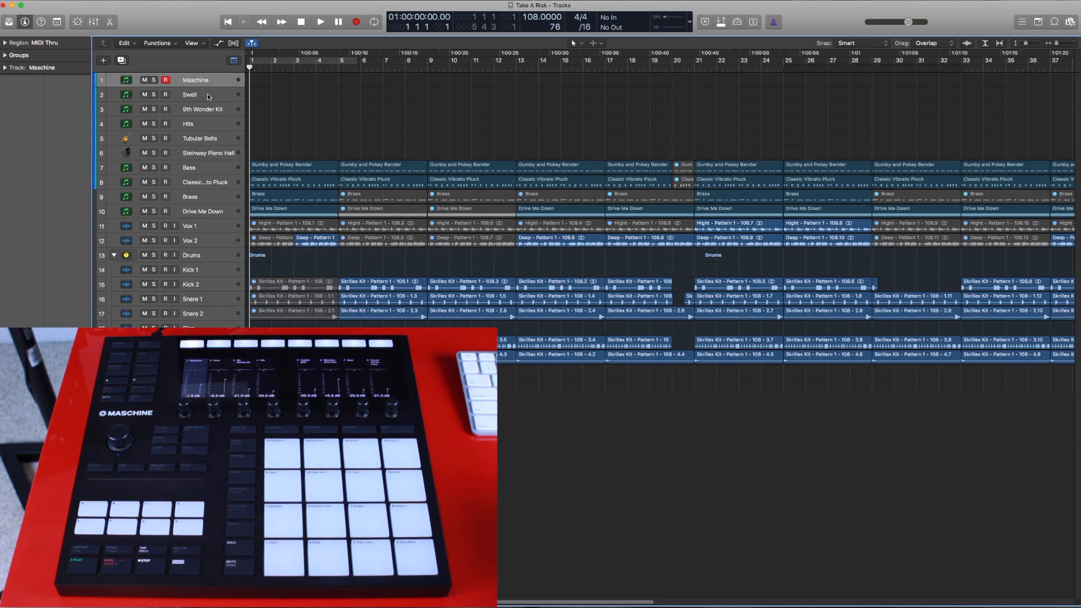
- Select the 9th Wonder Kit track in the Tracks area
left_click(202, 108)
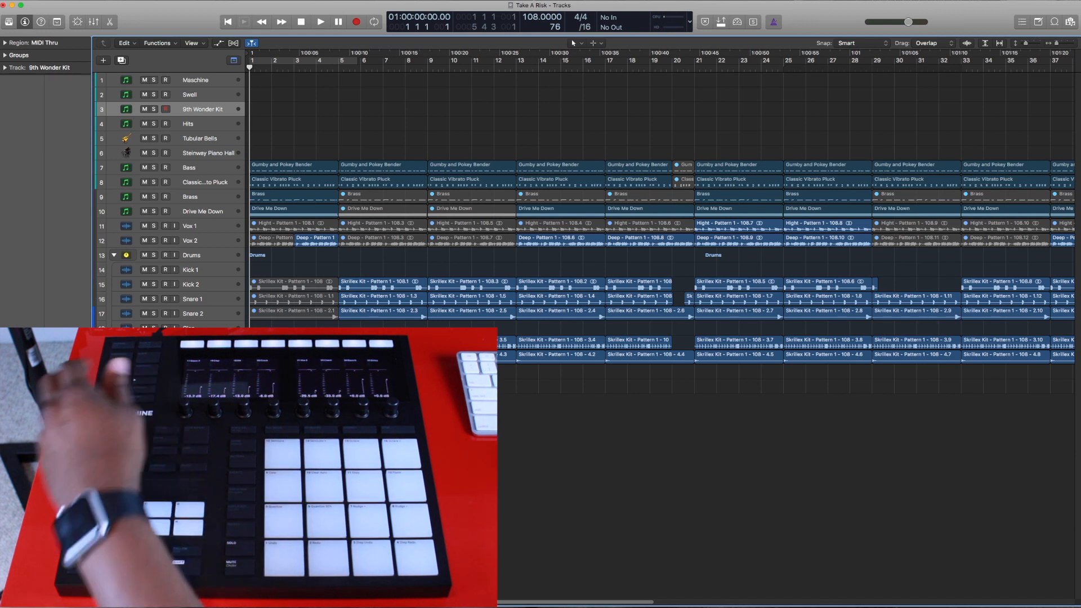
- Use the transport control, then select the Maschine track header in the track list
left_click(319, 22)
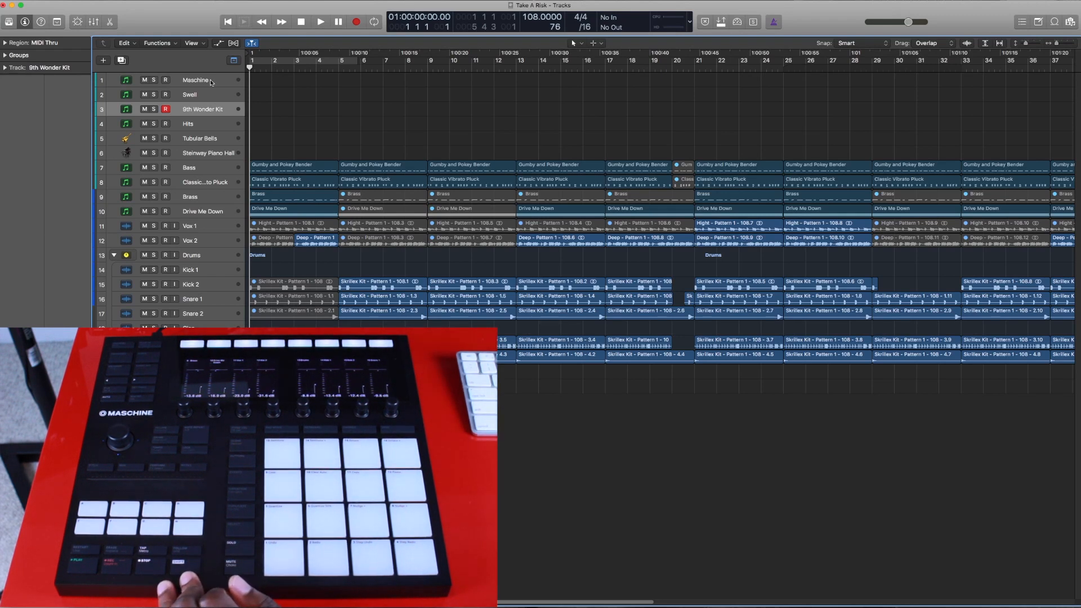
left_click(194, 80)
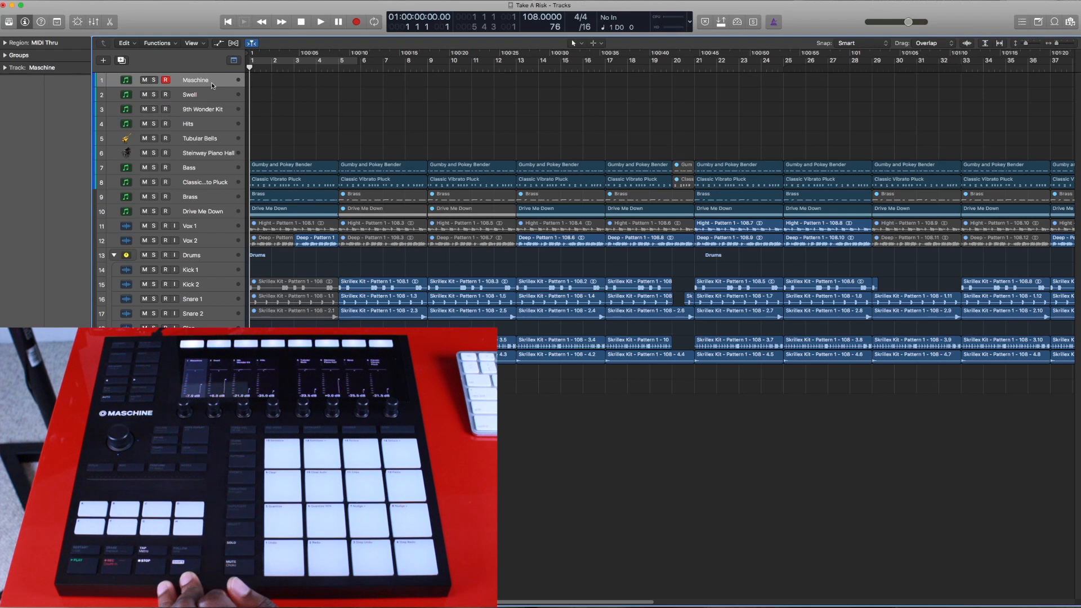